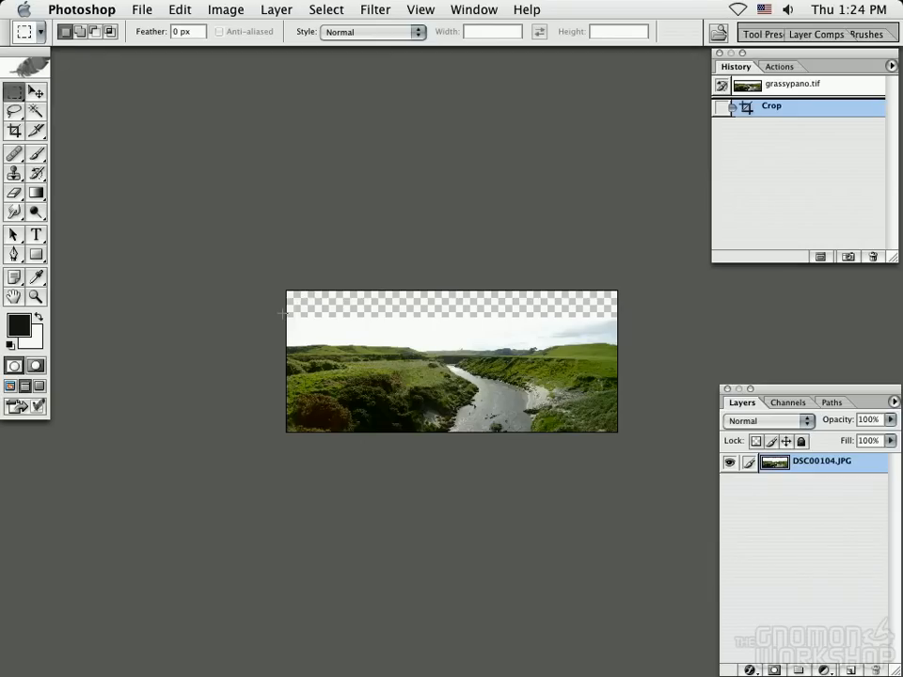
Stretch the marqueed sky upward with Free Transform to fill the transparent top strip.
left_click_drag(289, 307, 616, 320)
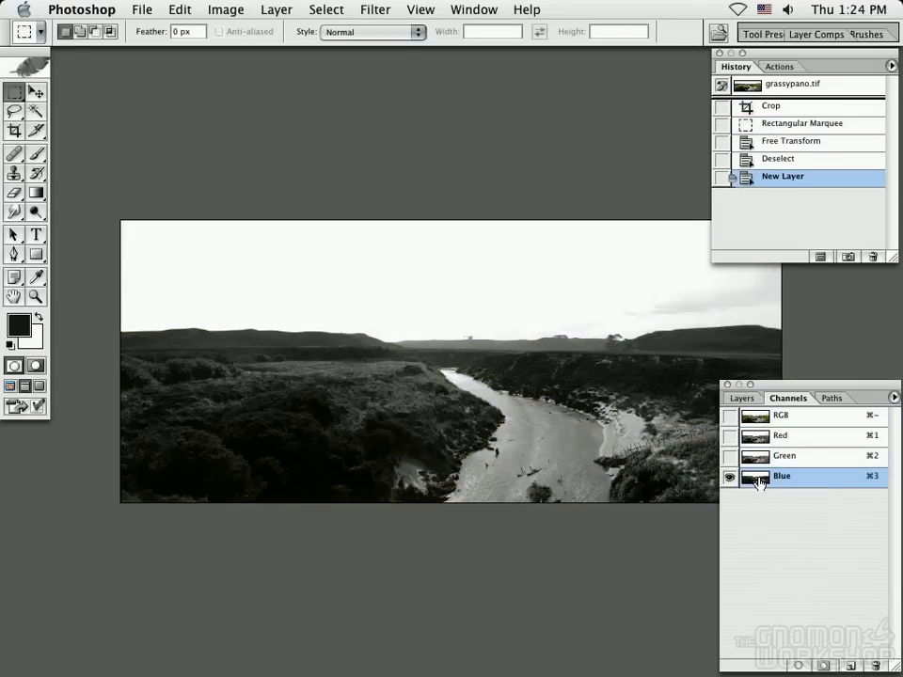
Return to the RGB composite, then duplicate the Blue channel as 'Blue copy'.
left_click(781, 416)
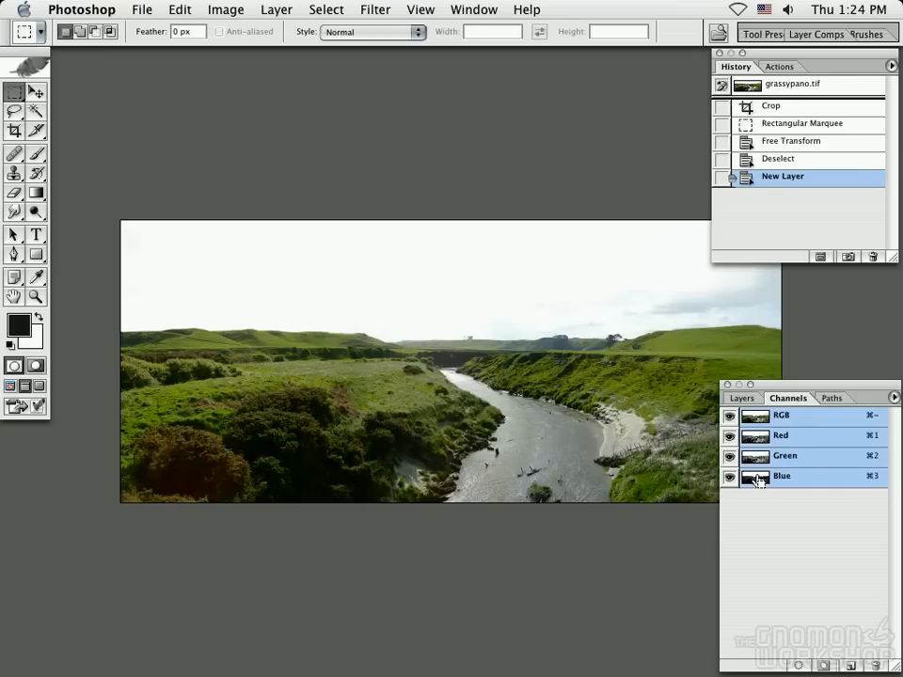
left_click(782, 476)
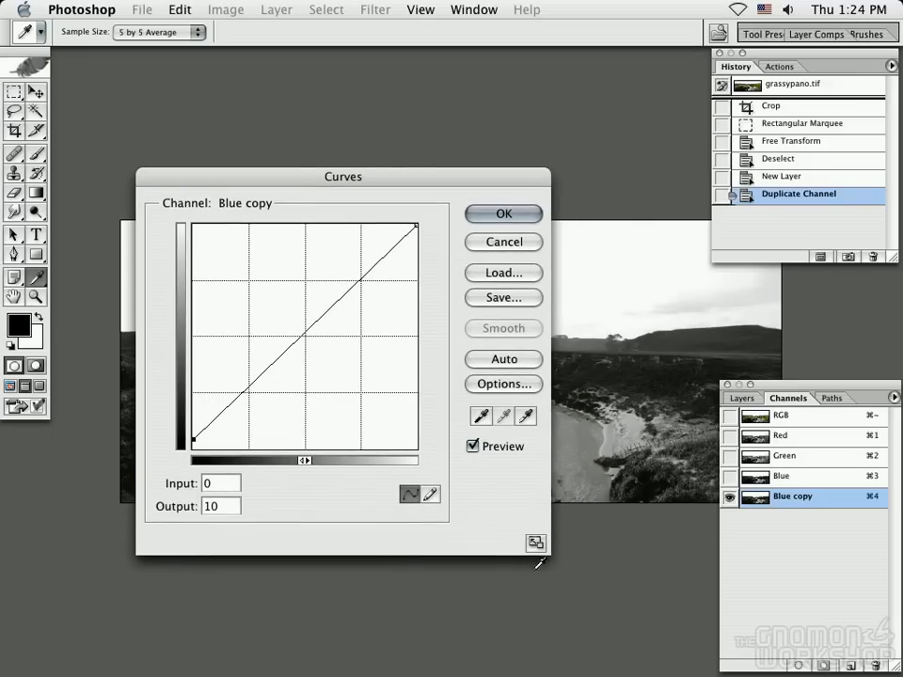
Steepen the Curves endpoints on Blue copy so the sky goes white and the land solid black, then apply.
left_click_drag(343, 176, 279, 28)
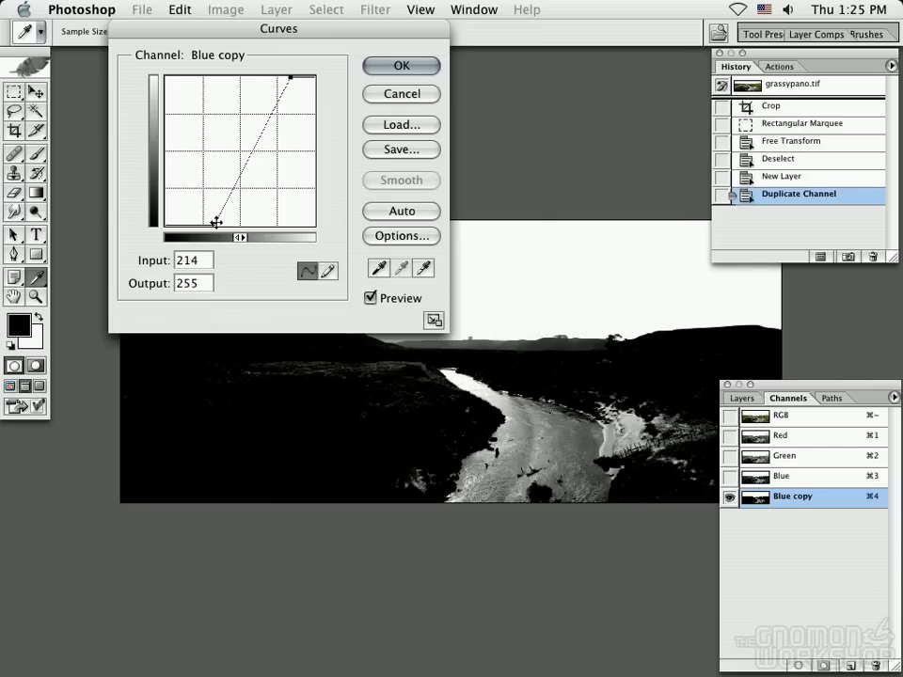
left_click_drag(280, 28, 242, 169)
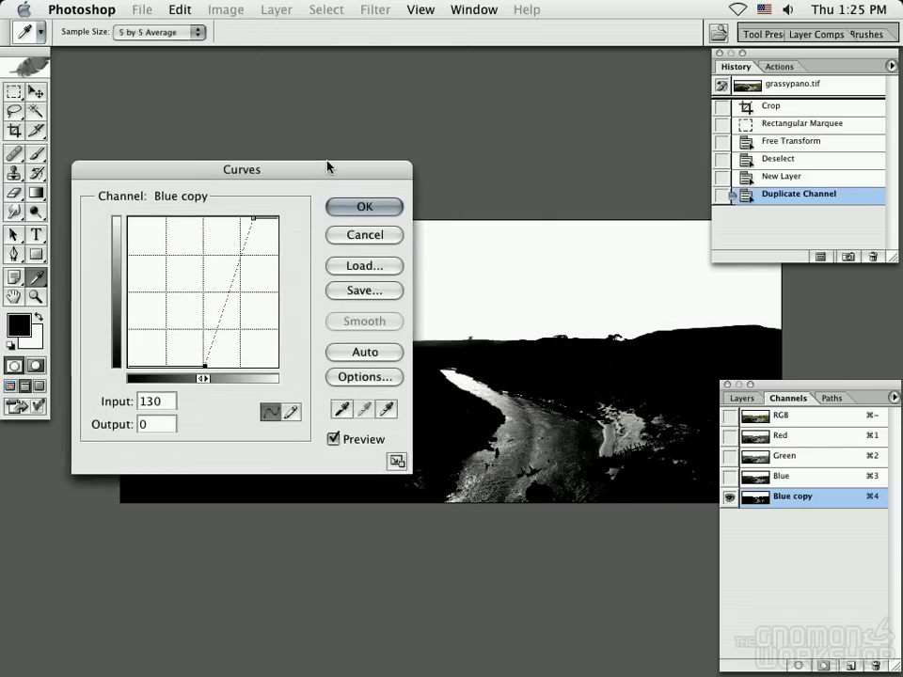
left_click_drag(242, 169, 258, 28)
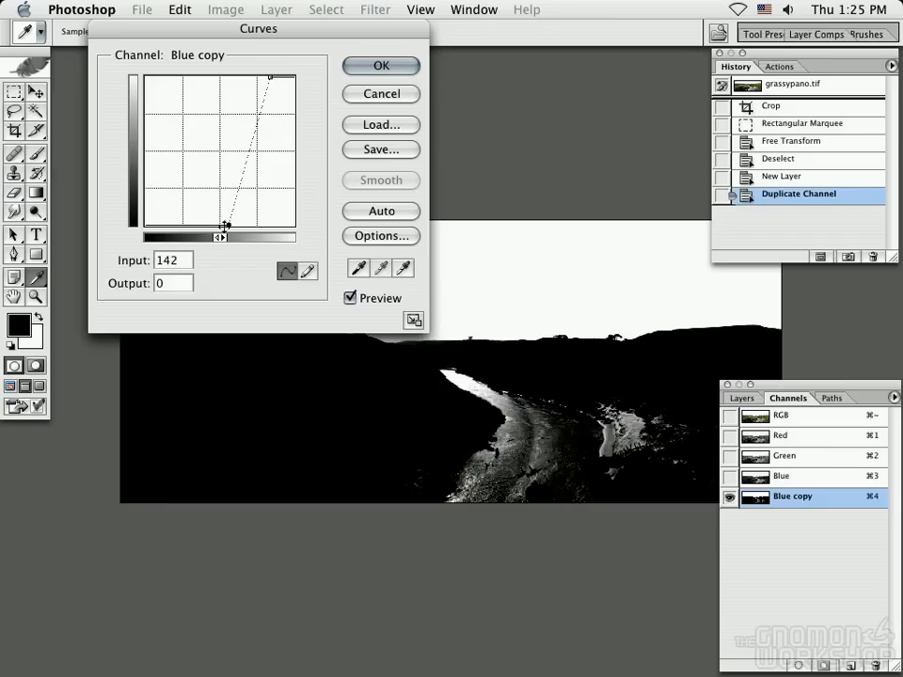
left_click_drag(224, 226, 271, 77)
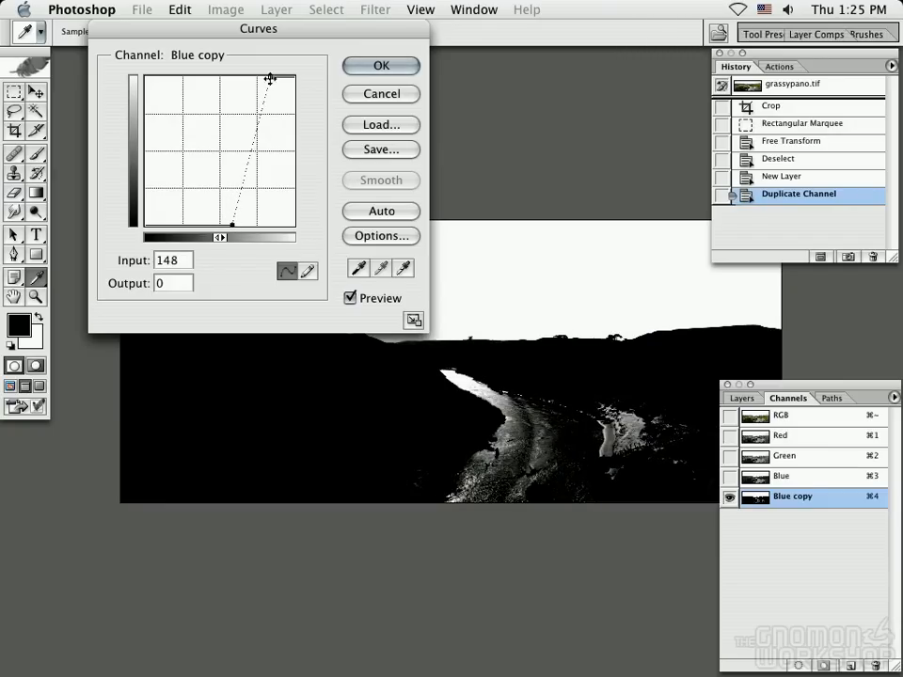
left_click(381, 65)
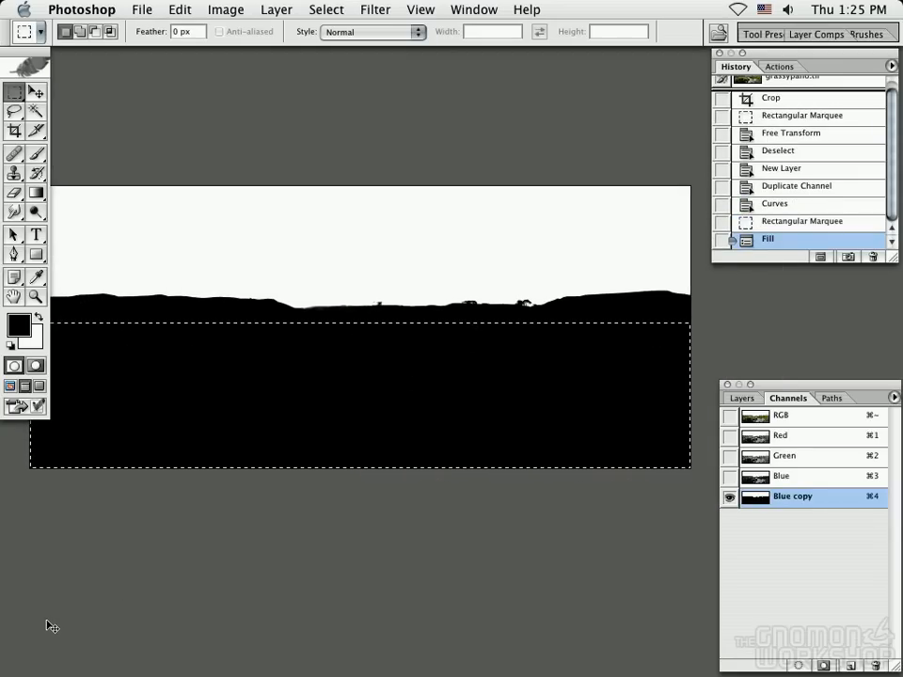
Deselect after the black fill, then dismiss the alert while loading the inverted matte as a selection.
key("cmd+d")
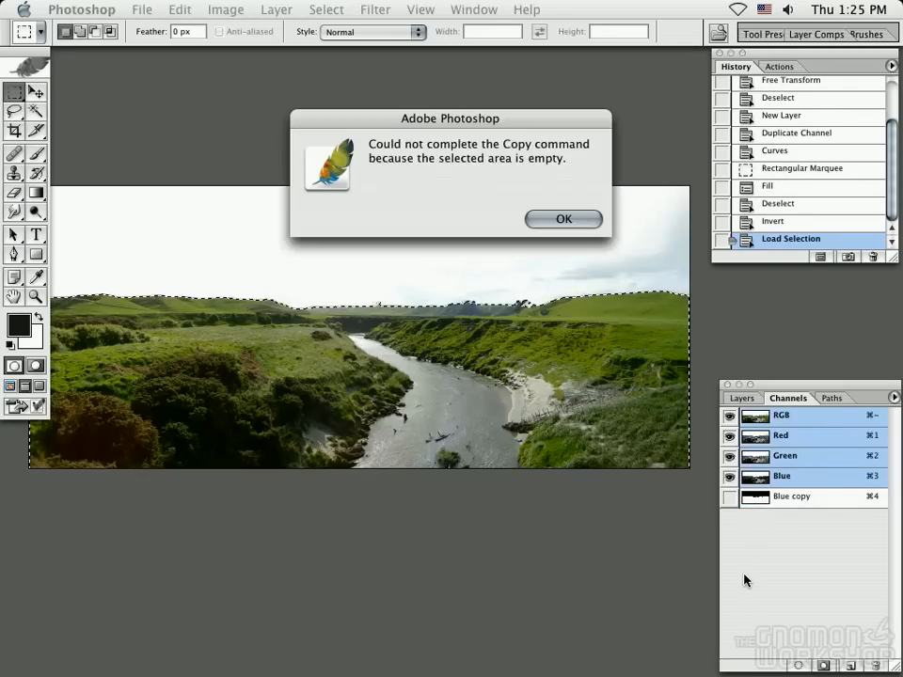
left_click(563, 218)
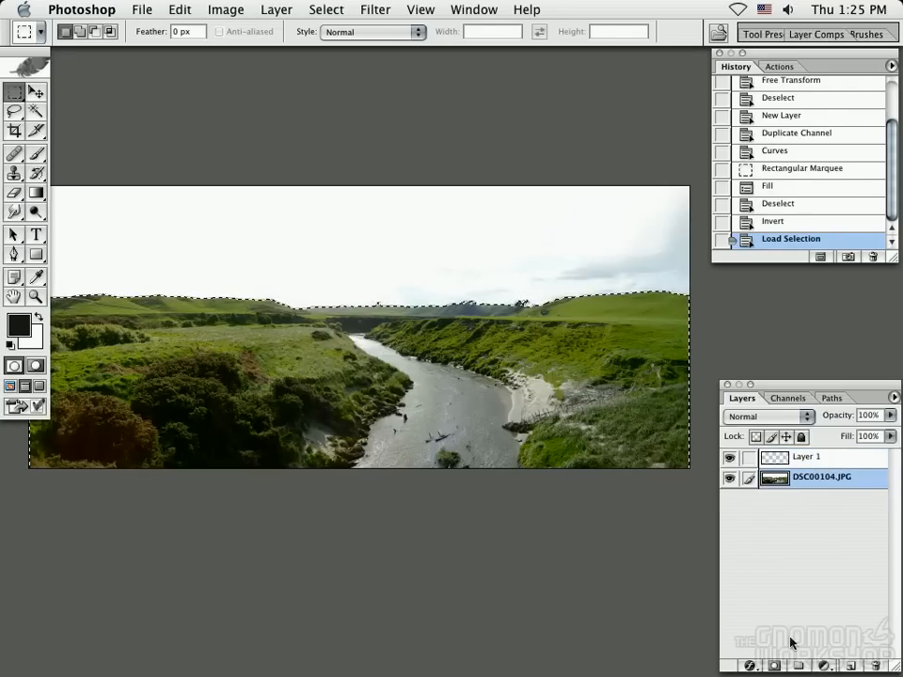